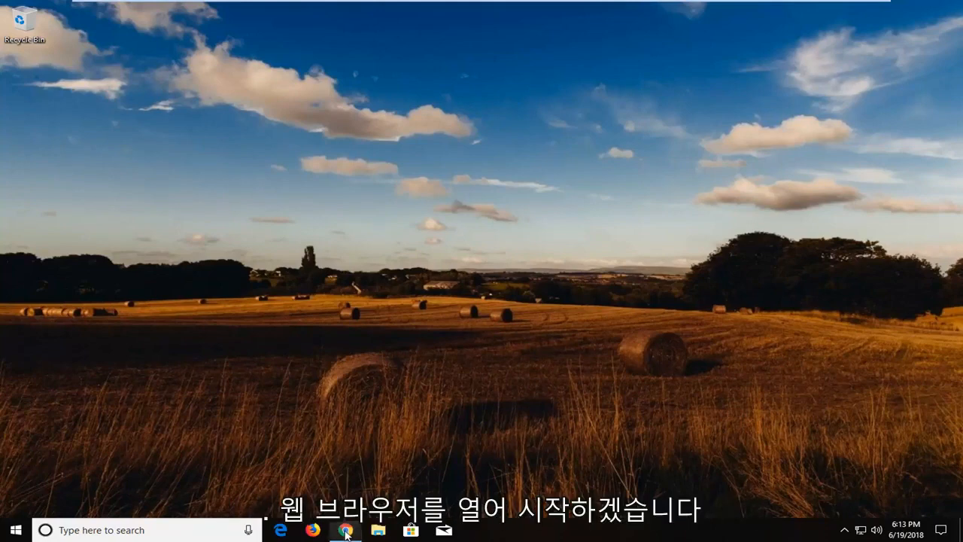
Step: Download the Yellow Circle Cursor - Center .cur file from its rw-designer.com page
left_click(345, 529)
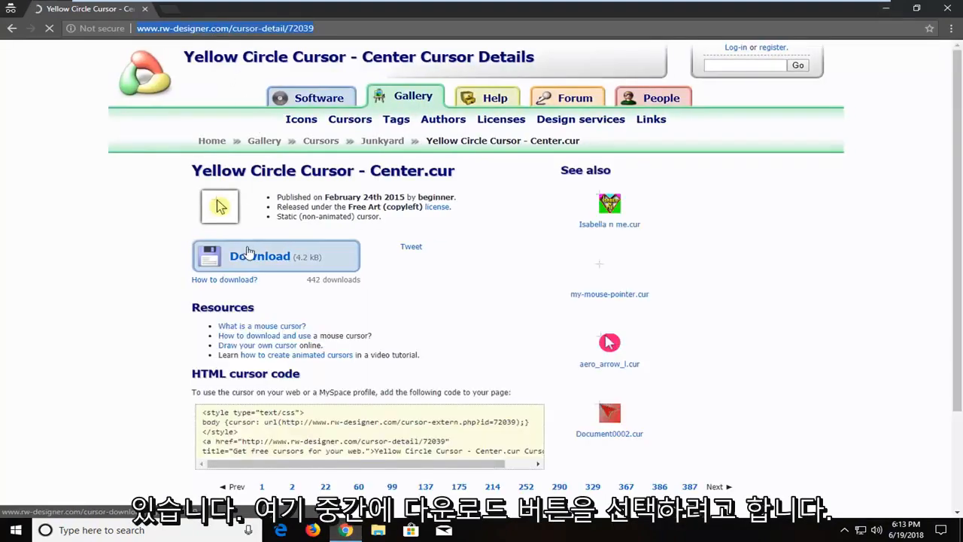
left_click(259, 256)
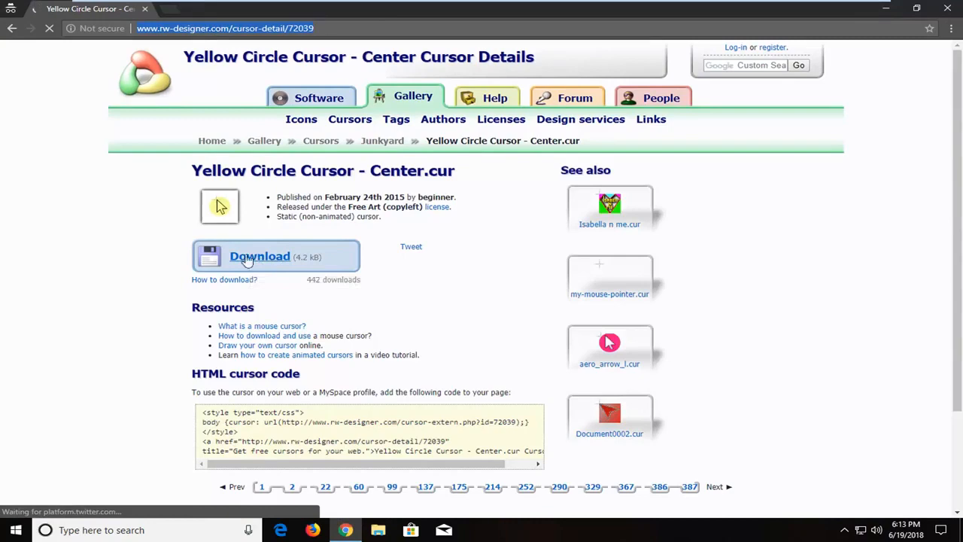
left_click(260, 256)
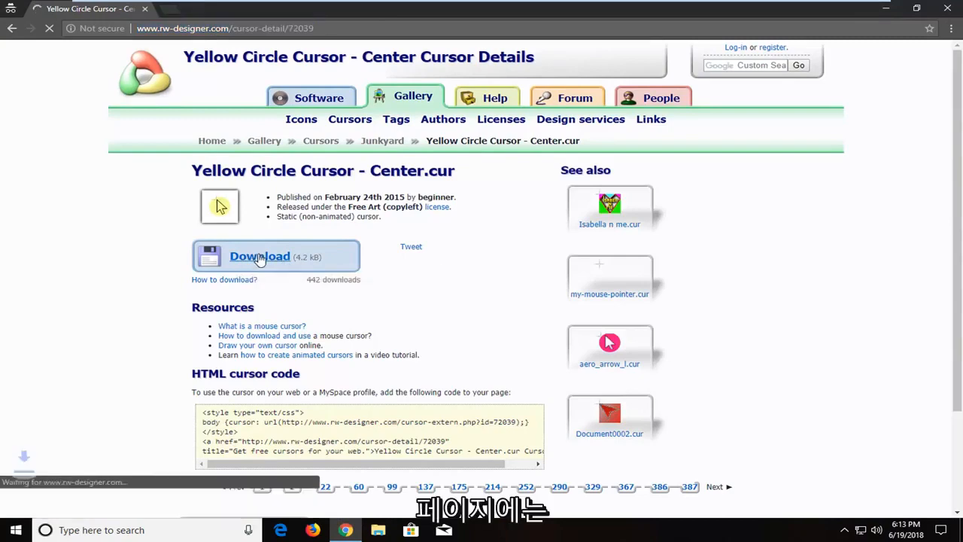
left_click(260, 255)
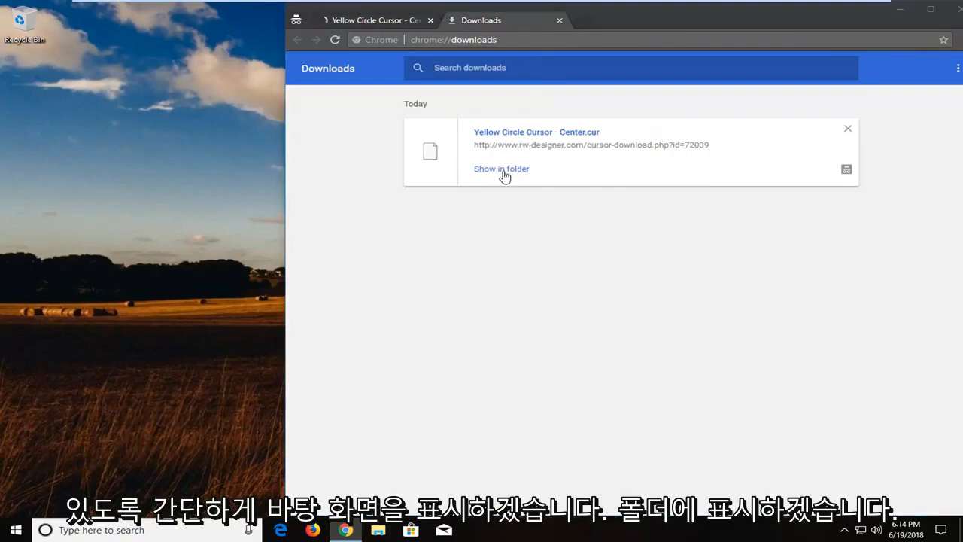
Step: Move the downloaded cursor file from Downloads onto the desktop and close Chrome
left_click(501, 168)
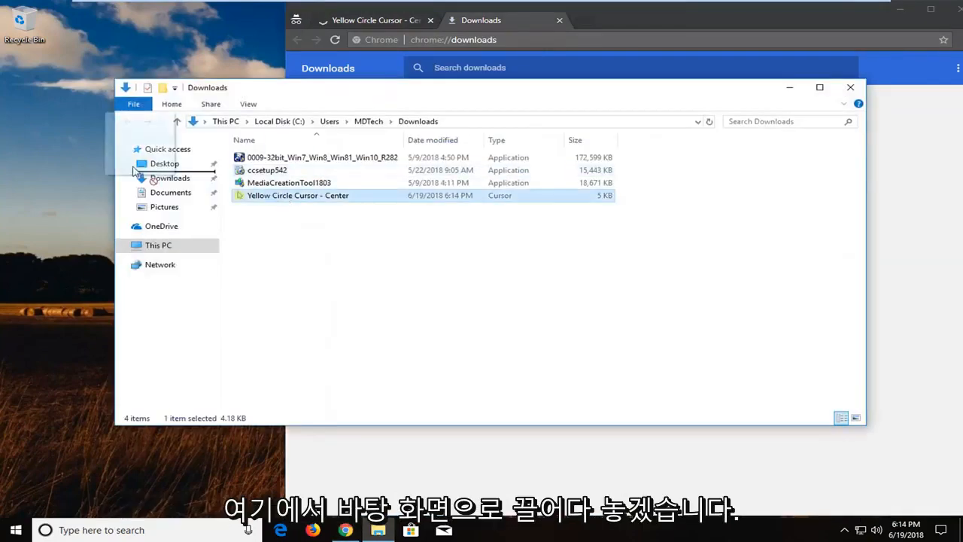
left_click_drag(298, 195, 74, 159)
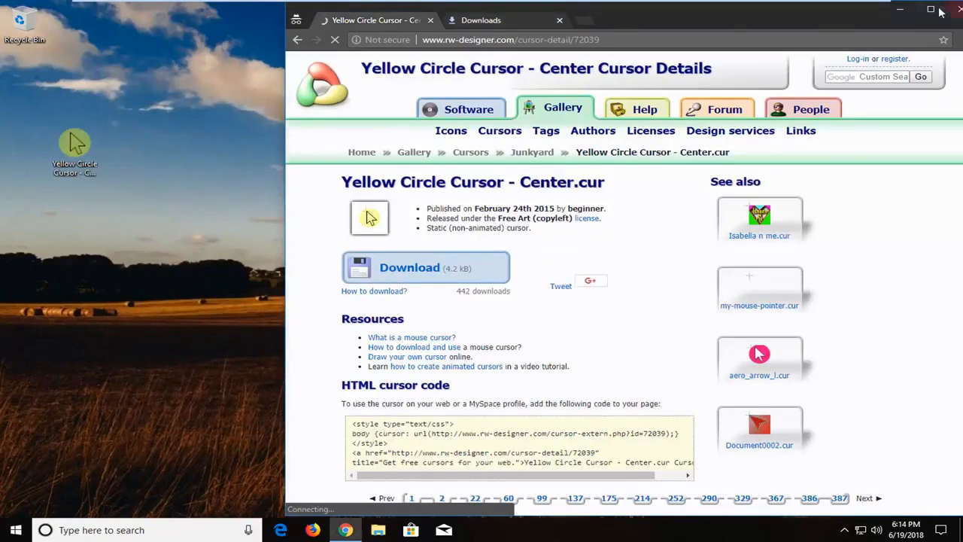
left_click(956, 11)
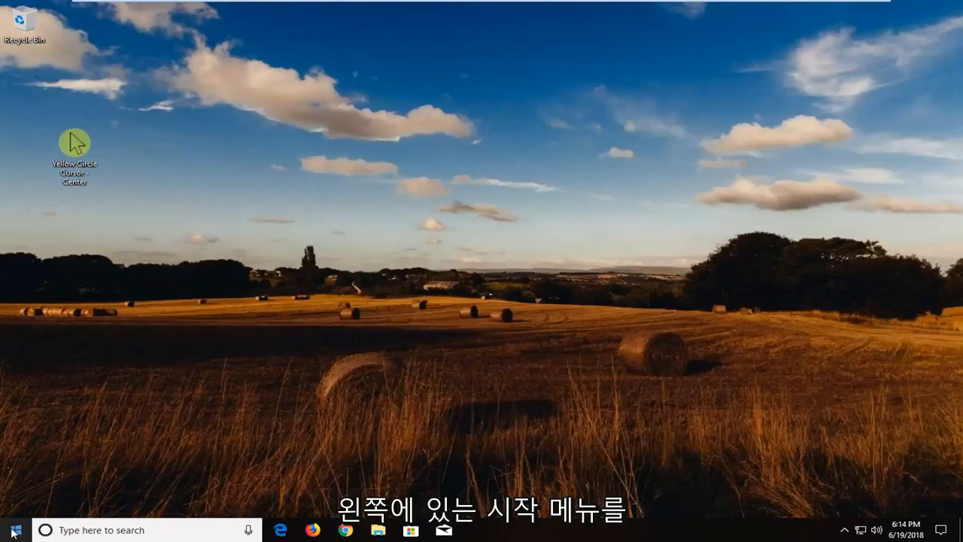
Step: Search the Start menu for 'mouse' and open the Settings Mouse page
left_click(15, 530)
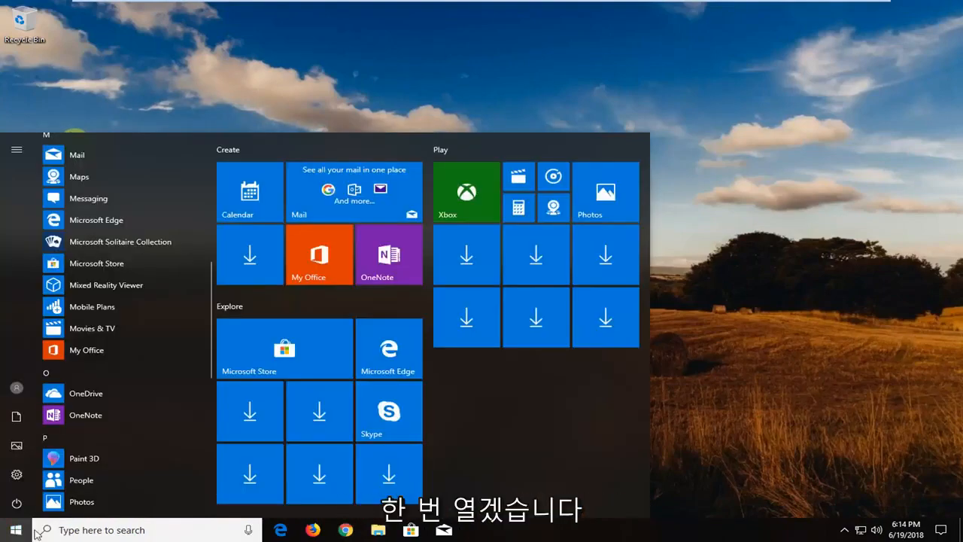
type("mouse")
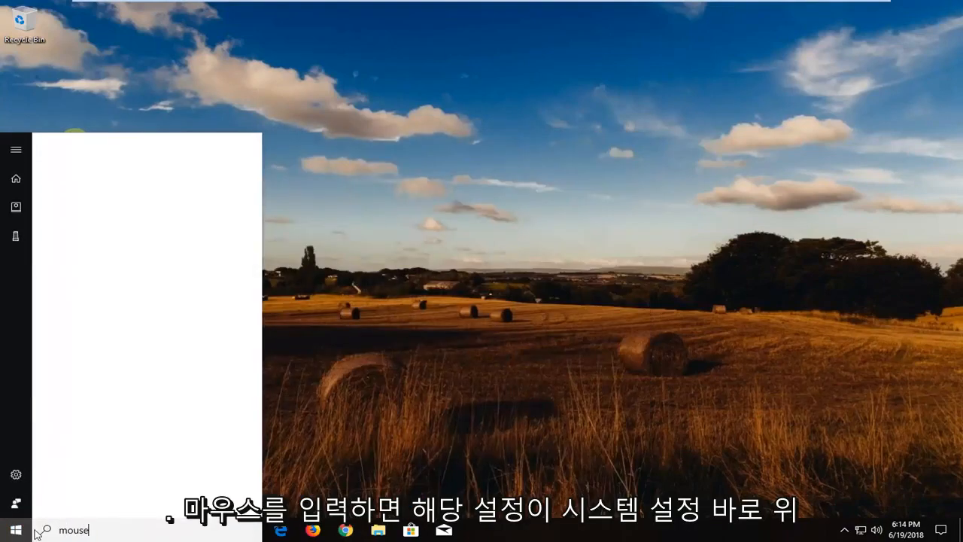
type("mouse")
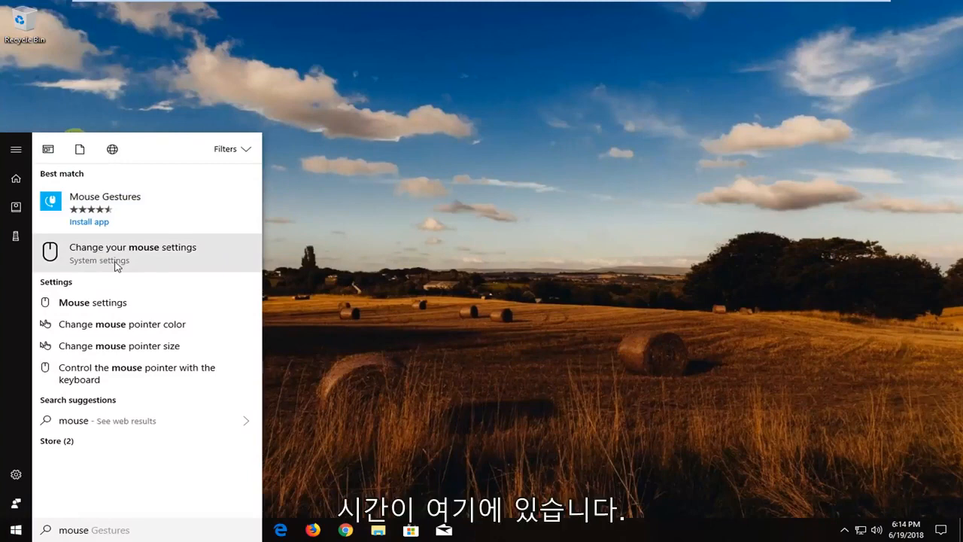
left_click(132, 252)
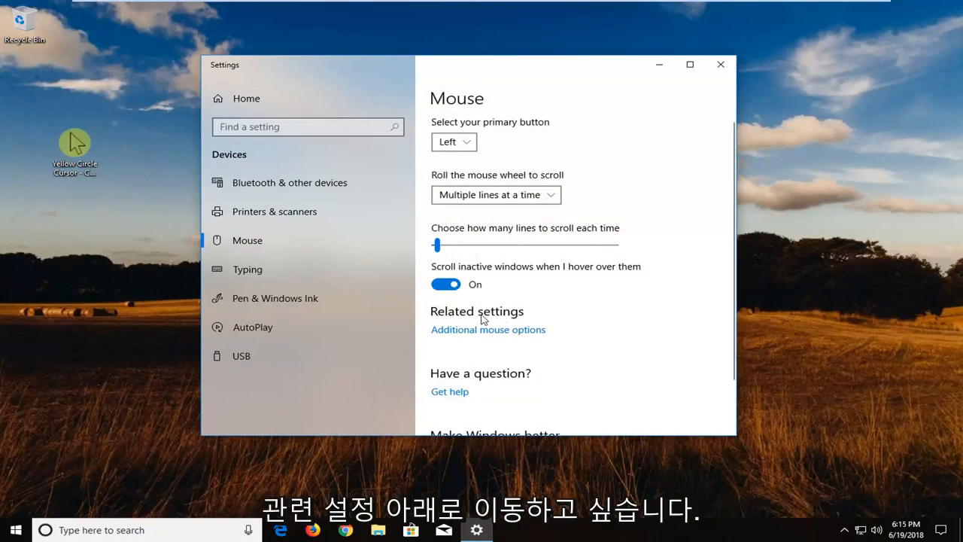
mouse_move(475, 333)
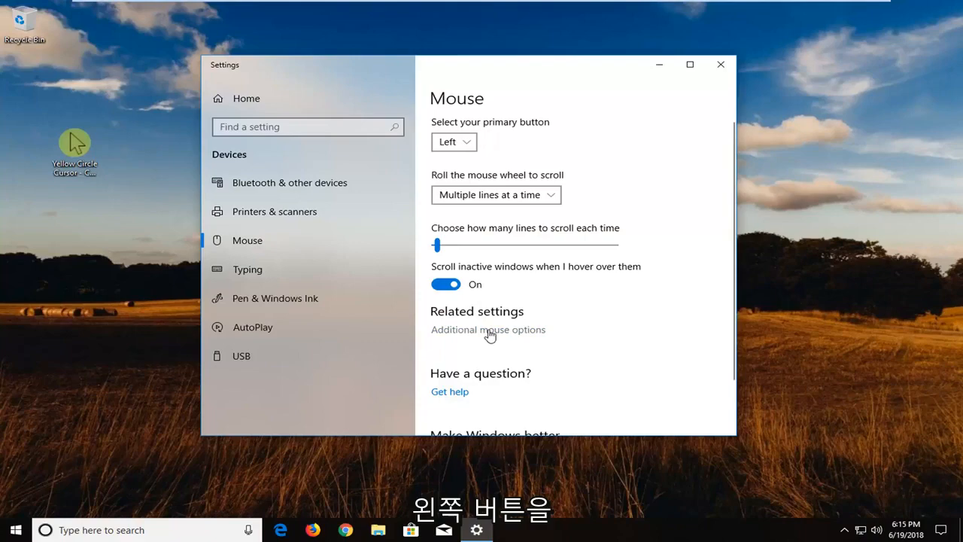
Step: Open Mouse Properties via Additional mouse options under Related settings
left_click(488, 330)
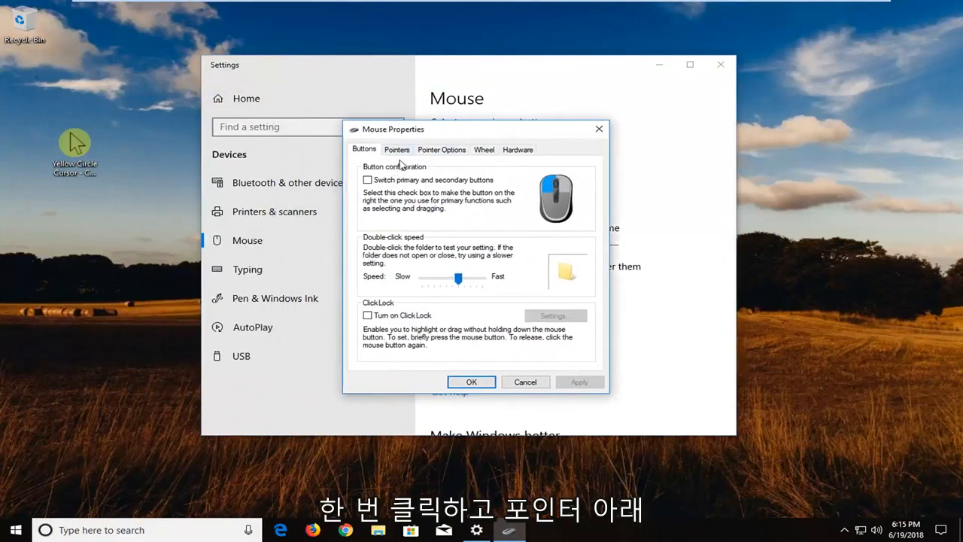
Step: Set Normal Select to the desktop's Yellow Circle Cursor - Center file and confirm with OK
left_click(396, 149)
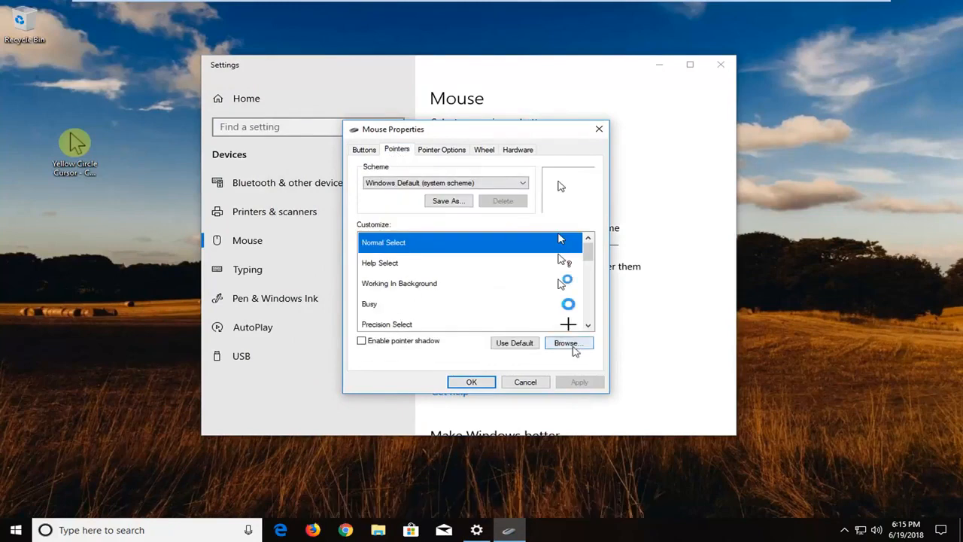
left_click(569, 342)
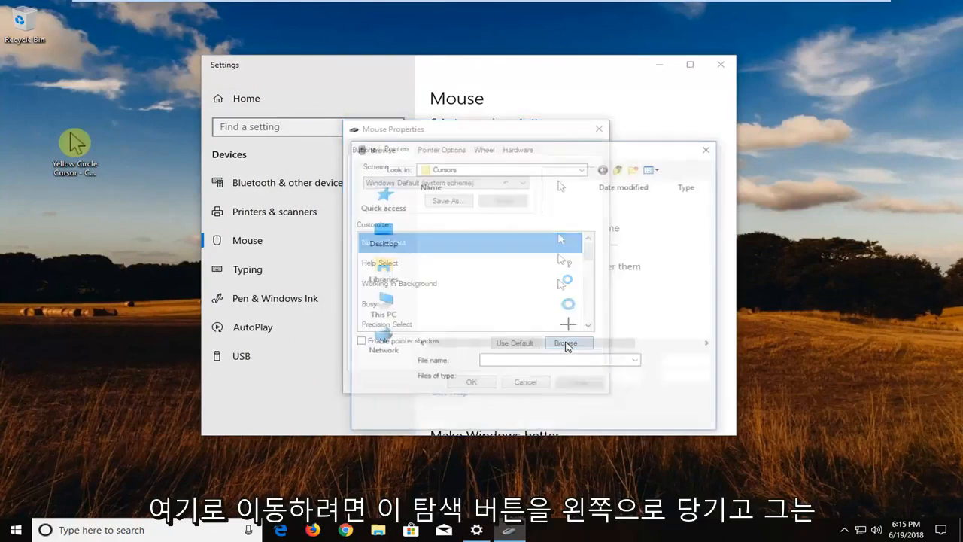
left_click(566, 344)
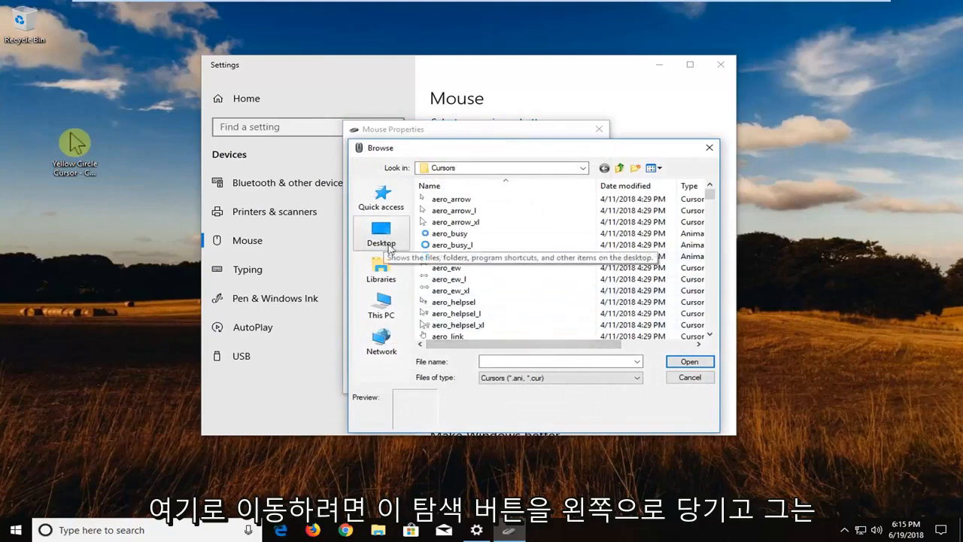
left_click(381, 233)
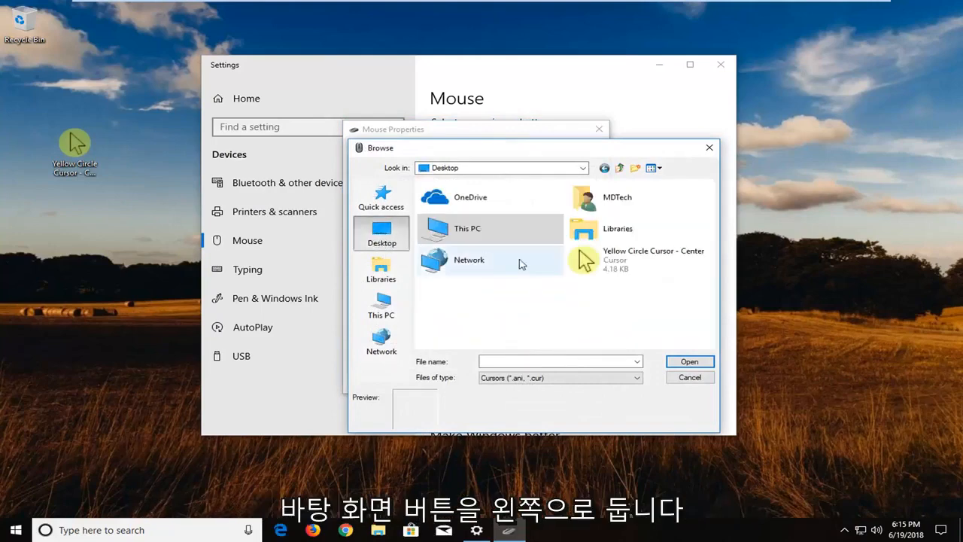
left_click(640, 260)
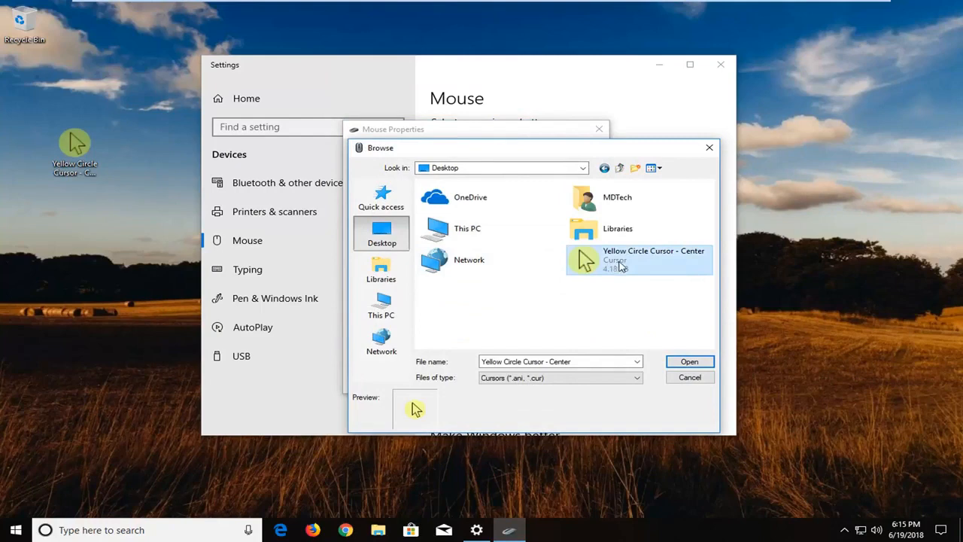
left_click(689, 361)
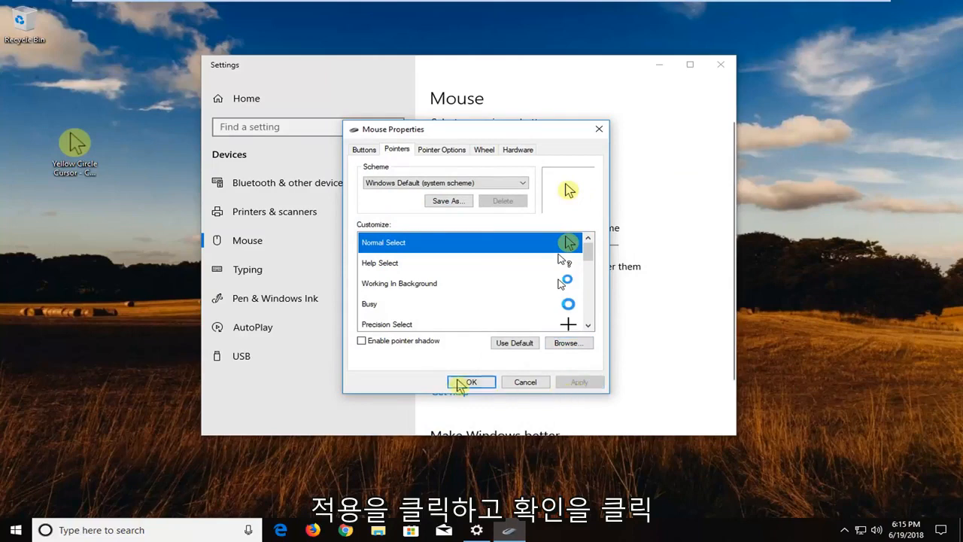
left_click(471, 382)
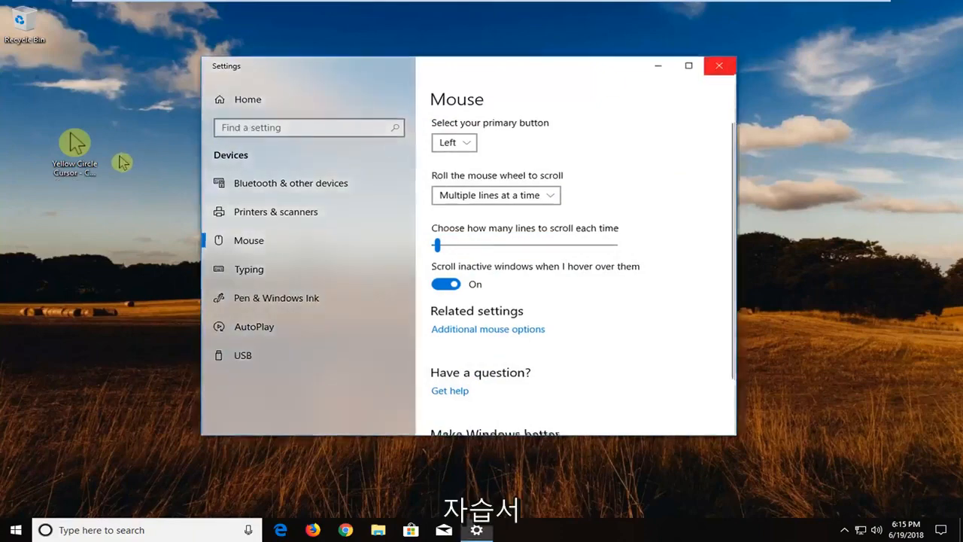
Step: Close Settings and permanently delete the Yellow Circle Cursor file from the desktop
left_click(718, 66)
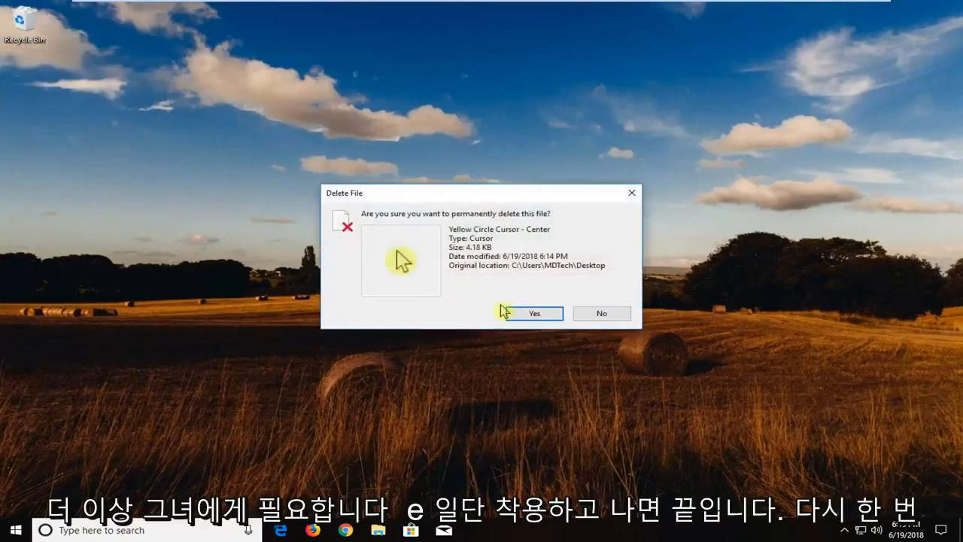
left_click(534, 313)
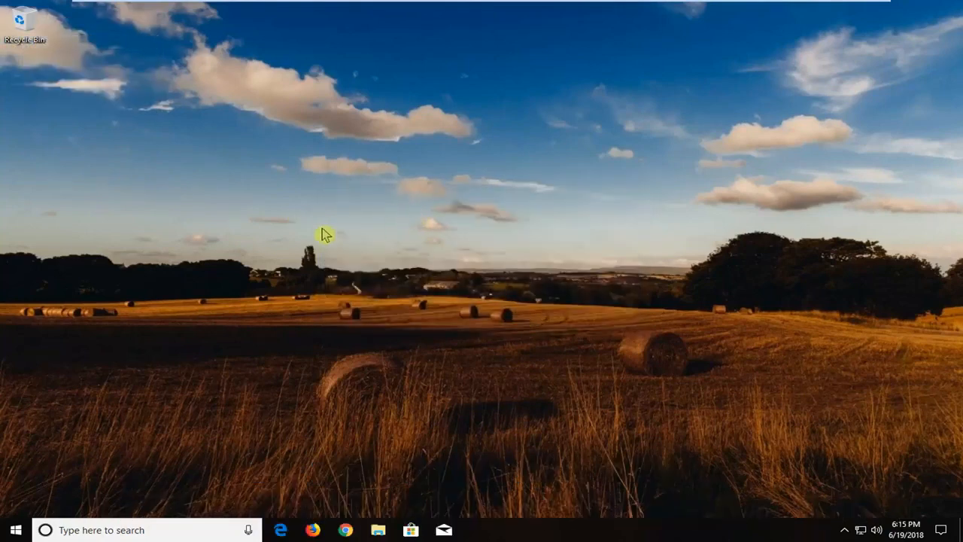